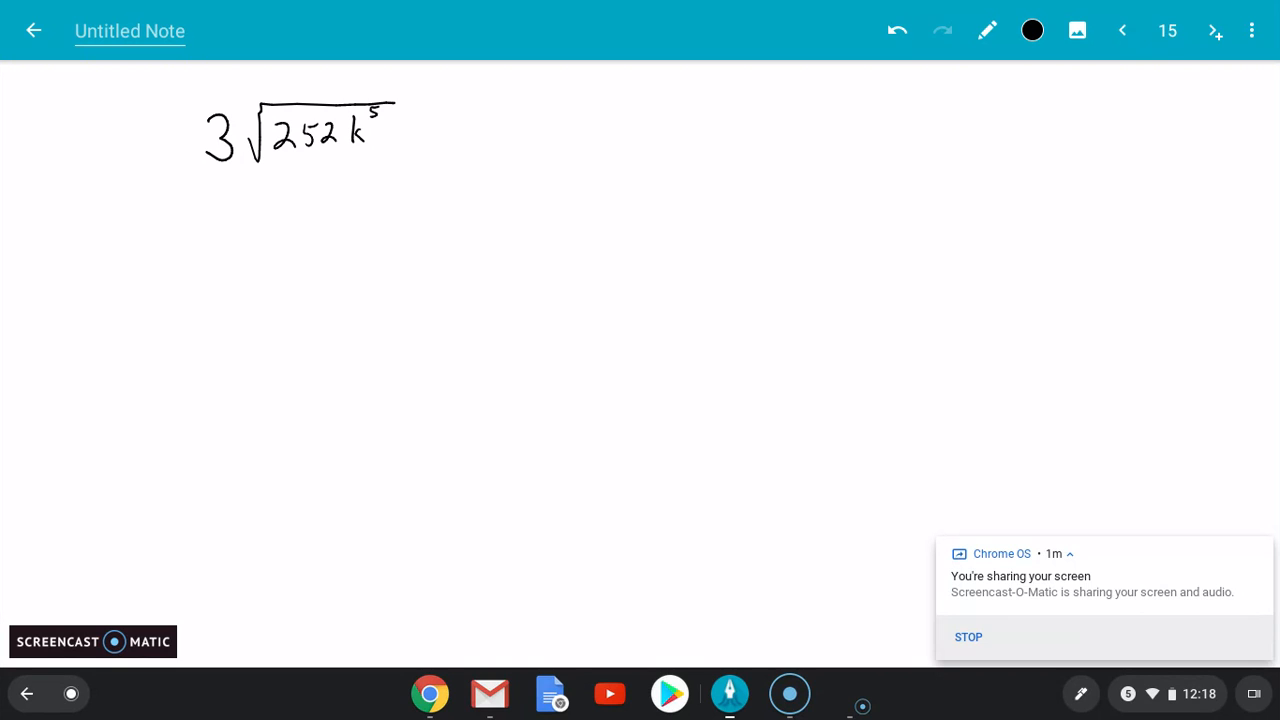
- Branch √252 into √36 and √7 and reduce it to 6√7
{"action": "left_click_drag", "start_coordinate": [280, 170], "coordinate": [320, 210]}
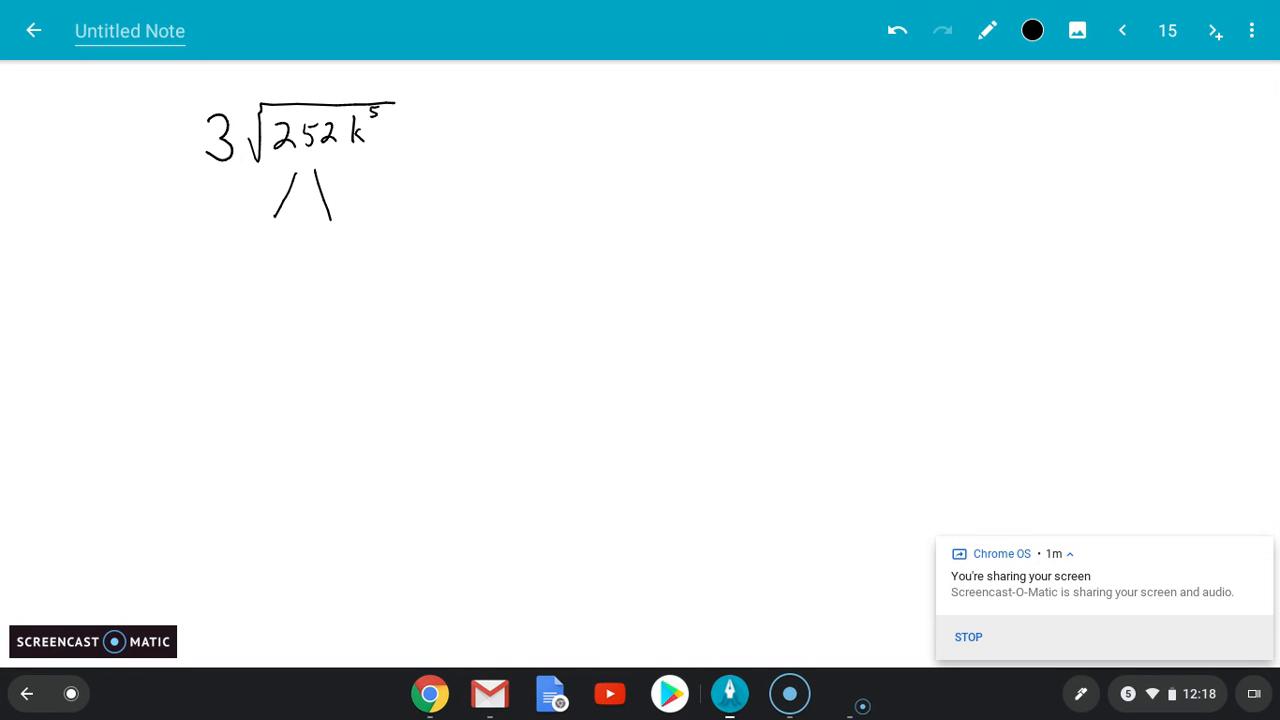
{"action": "left_click_drag", "start_coordinate": [248, 120], "coordinate": [252, 110]}
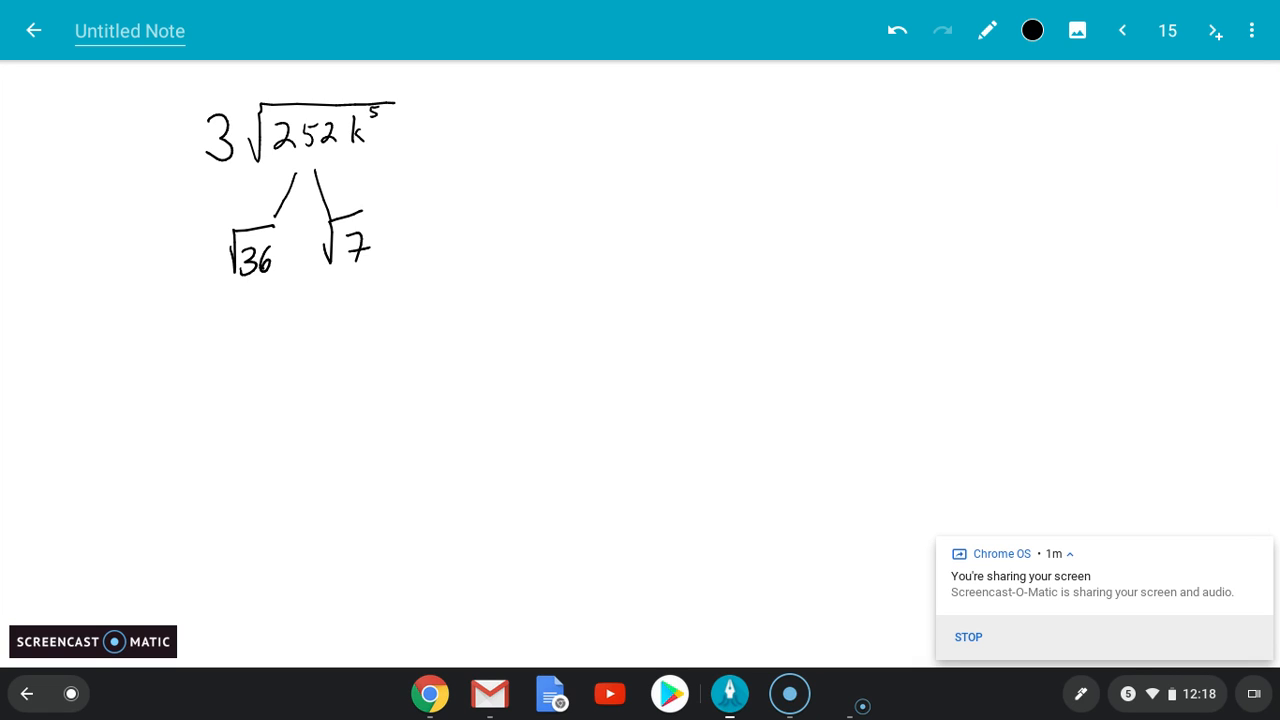
{"action": "left_click_drag", "start_coordinate": [288, 300], "coordinate": [318, 296]}
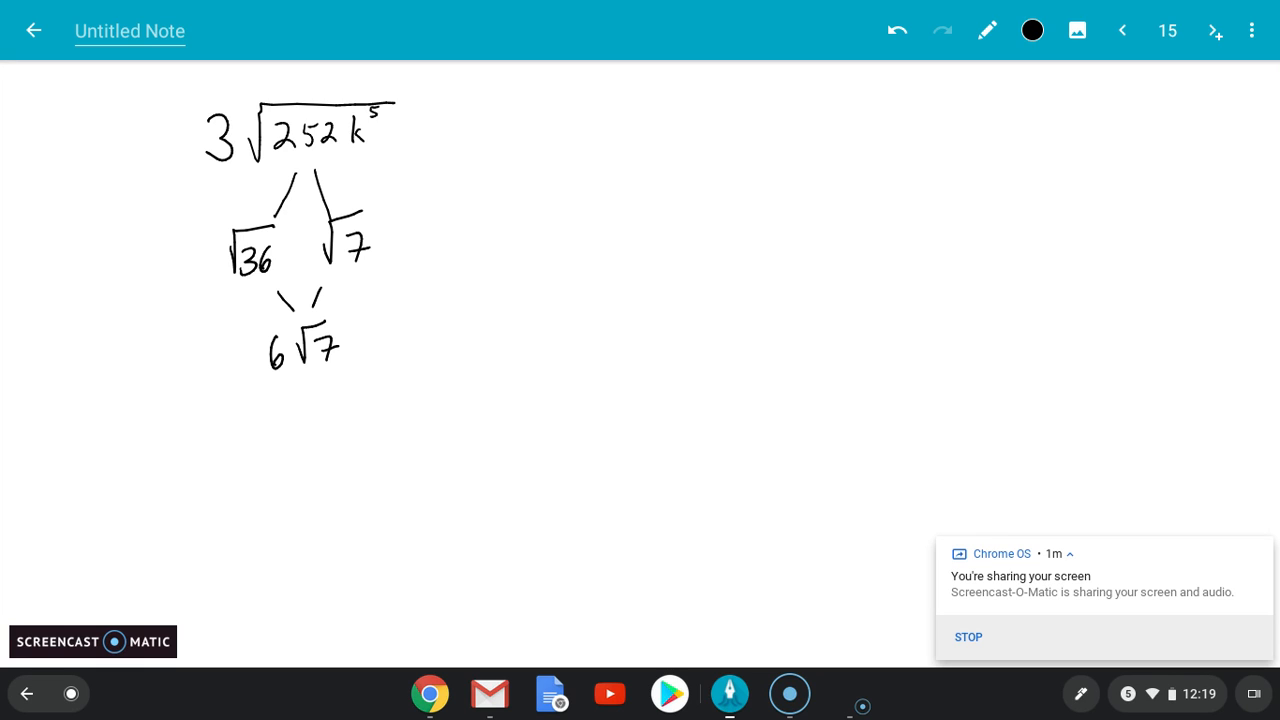
- Bring the 3 down to give 3·6√7 = 18√7, then circle the k⁵ term
{"action": "left_click_drag", "start_coordinate": [180, 184], "coordinate": [160, 260]}
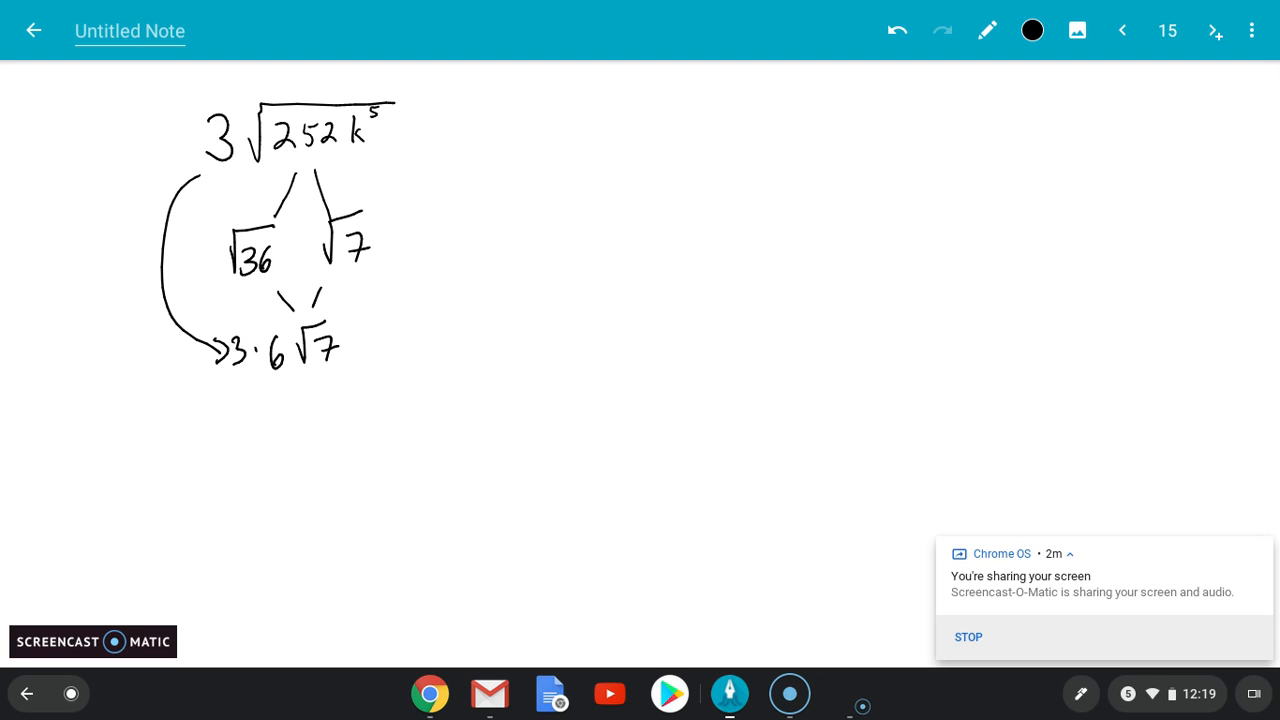
{"action": "left_click_drag", "start_coordinate": [230, 430], "coordinate": [244, 460]}
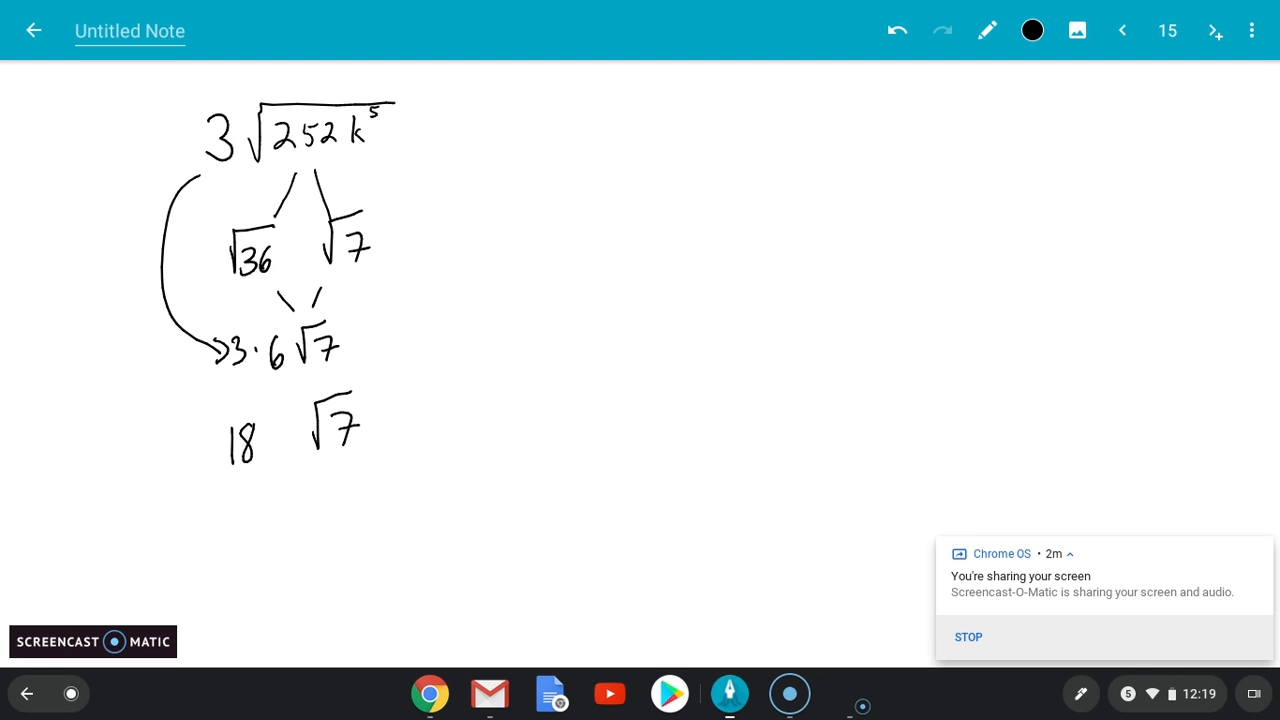
{"action": "left_click_drag", "start_coordinate": [360, 100], "coordinate": [360, 150]}
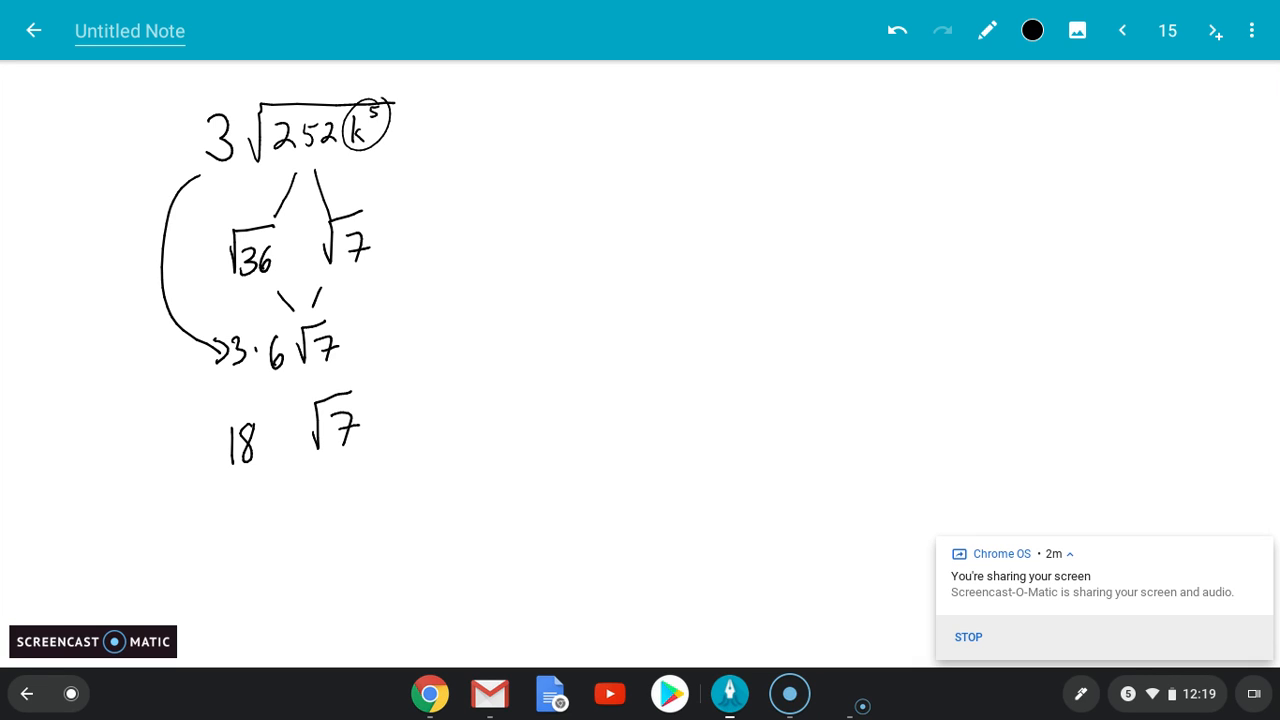
- In green, divide the exponent 5 by the index 2 to get 2 R1, labelling the quotient as the outside exponent
{"action": "left_click", "coordinate": [1032, 30]}
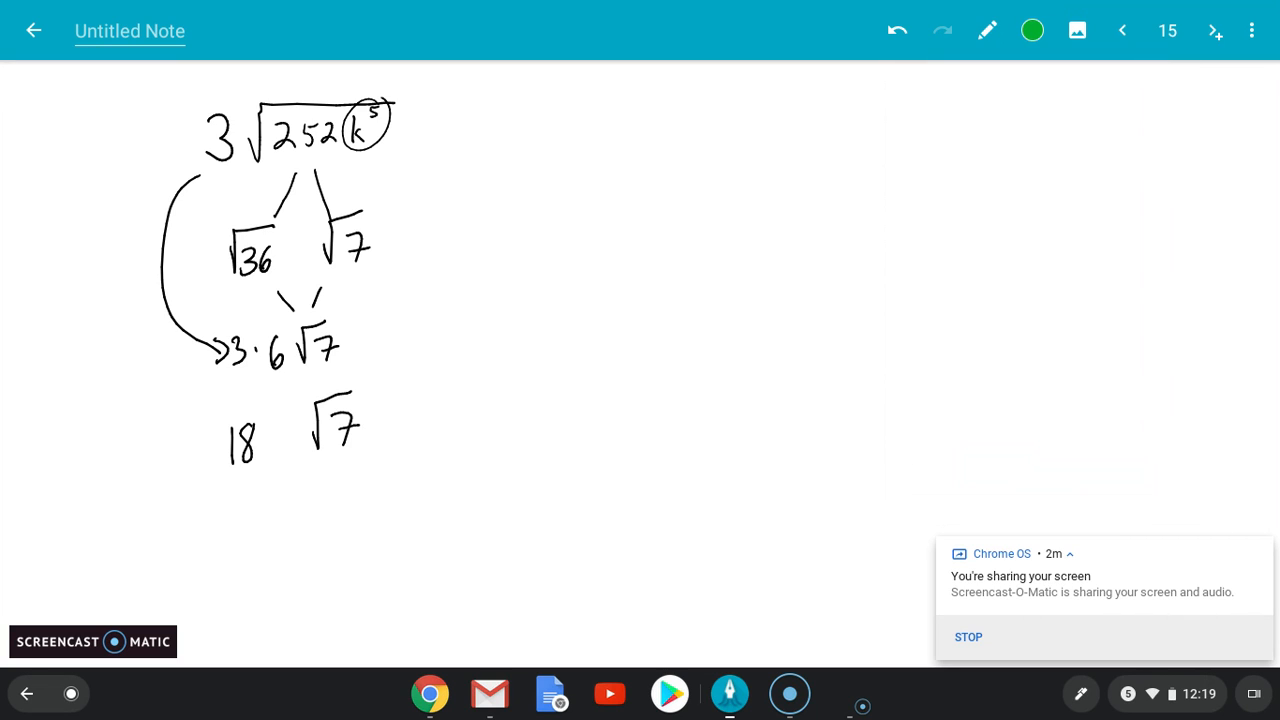
{"action": "left_click_drag", "start_coordinate": [544, 114], "coordinate": [560, 150]}
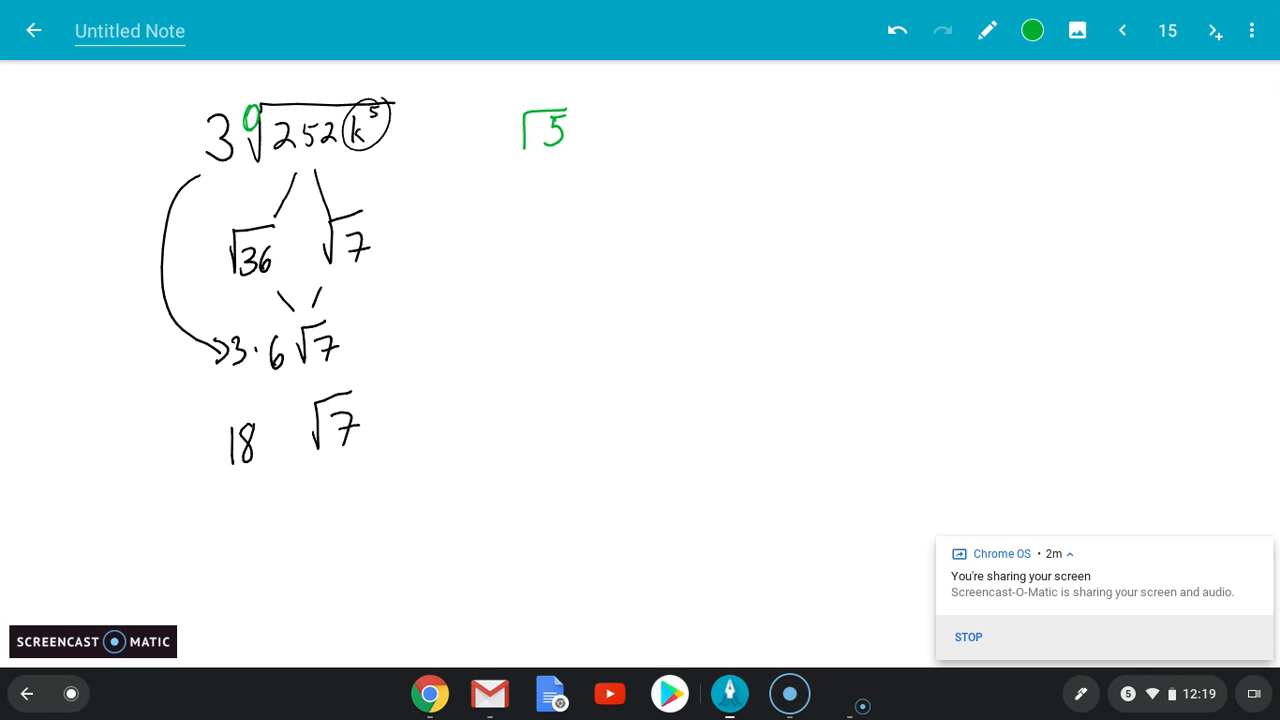
{"action": "left_click_drag", "start_coordinate": [500, 120], "coordinate": [510, 140]}
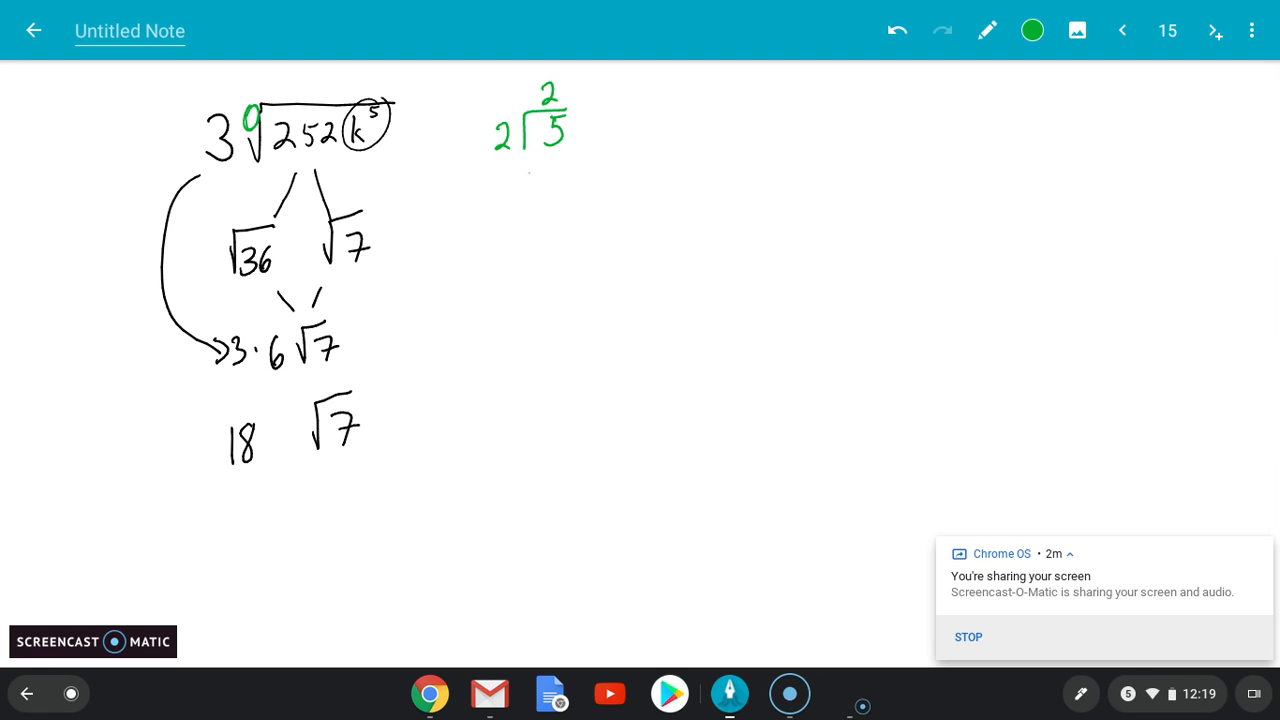
{"action": "left_click_drag", "start_coordinate": [530, 170], "coordinate": [560, 200]}
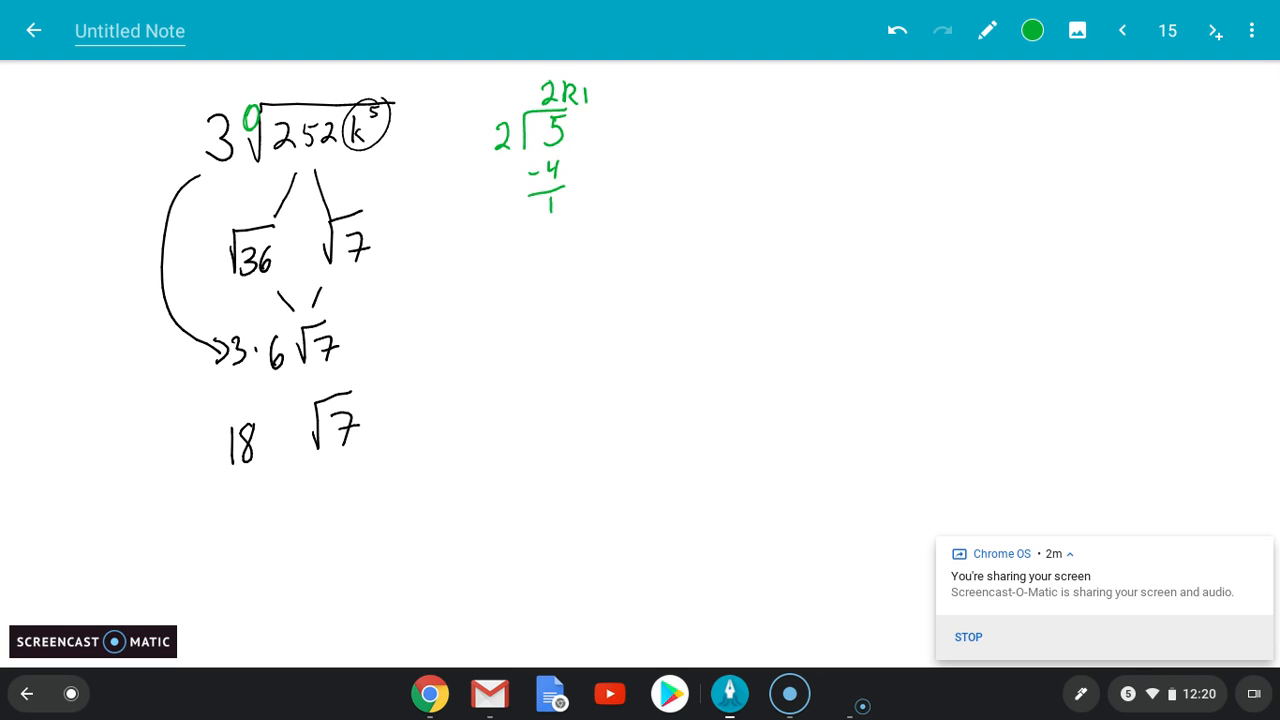
{"action": "left_click_drag", "start_coordinate": [544, 96], "coordinate": [544, 96]}
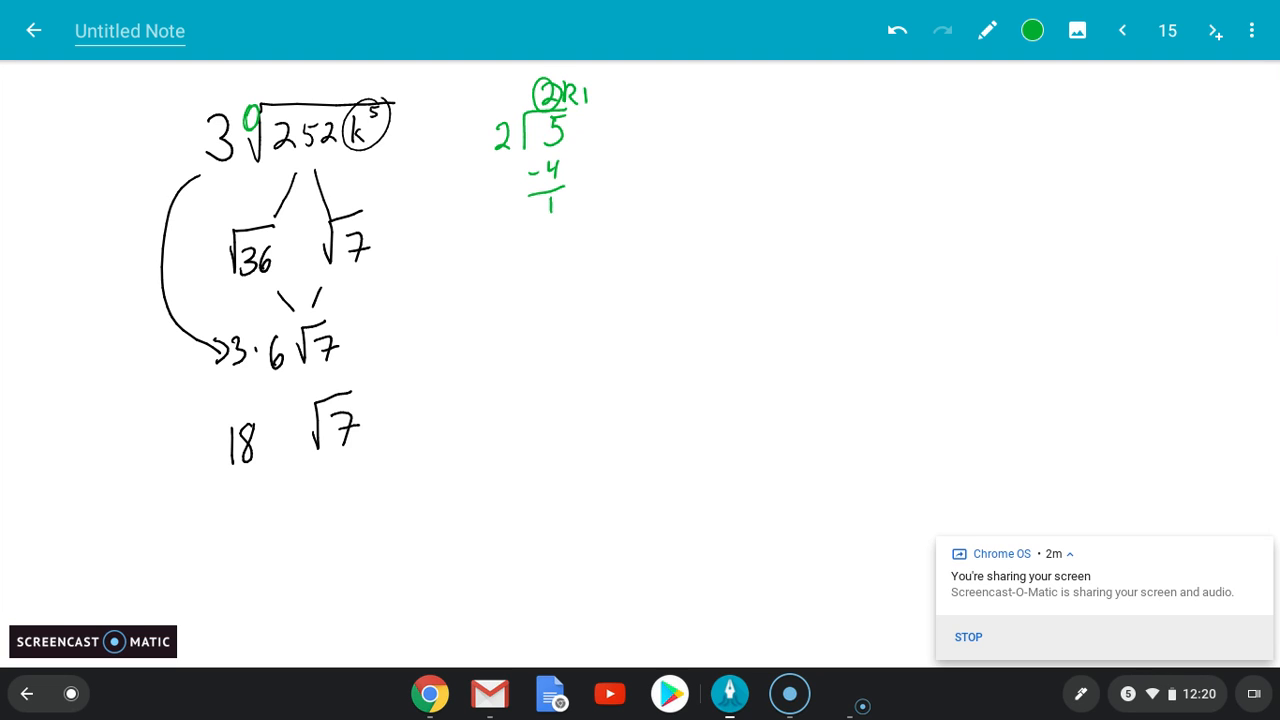
{"action": "left_click_drag", "start_coordinate": [500, 96], "coordinate": [536, 92]}
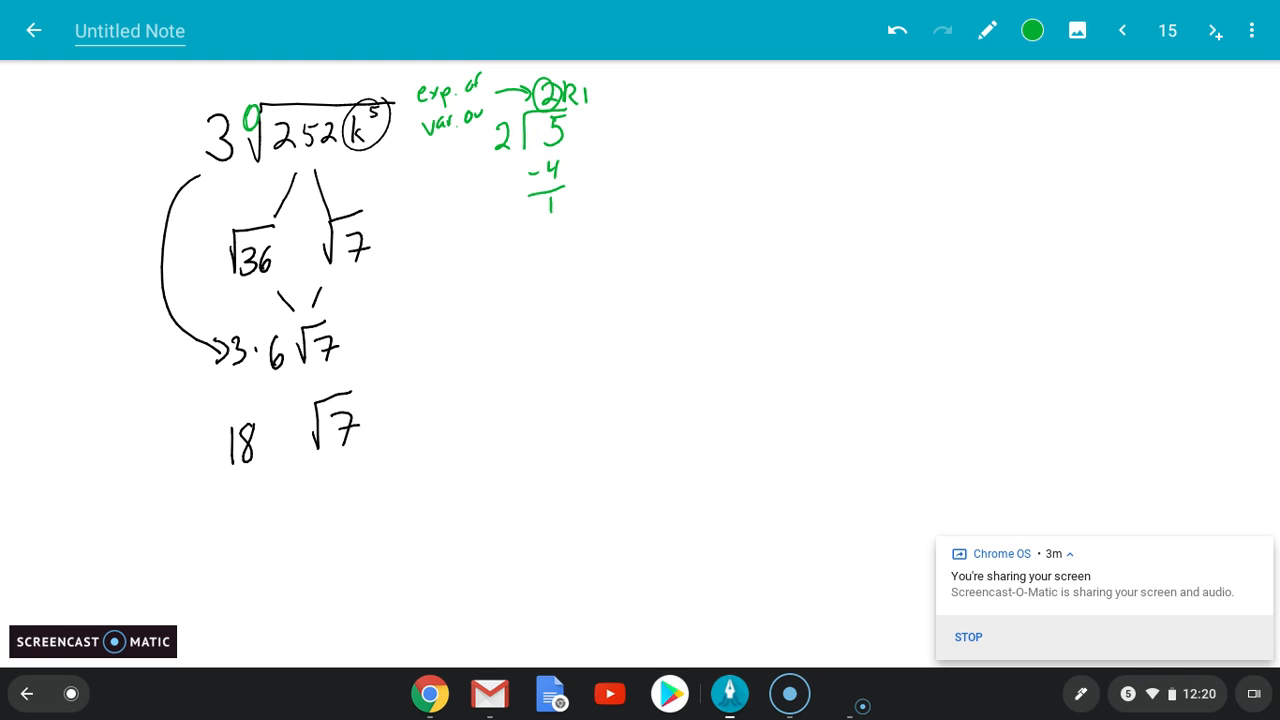
{"action": "left_click_drag", "start_coordinate": [490, 114], "coordinate": [524, 110]}
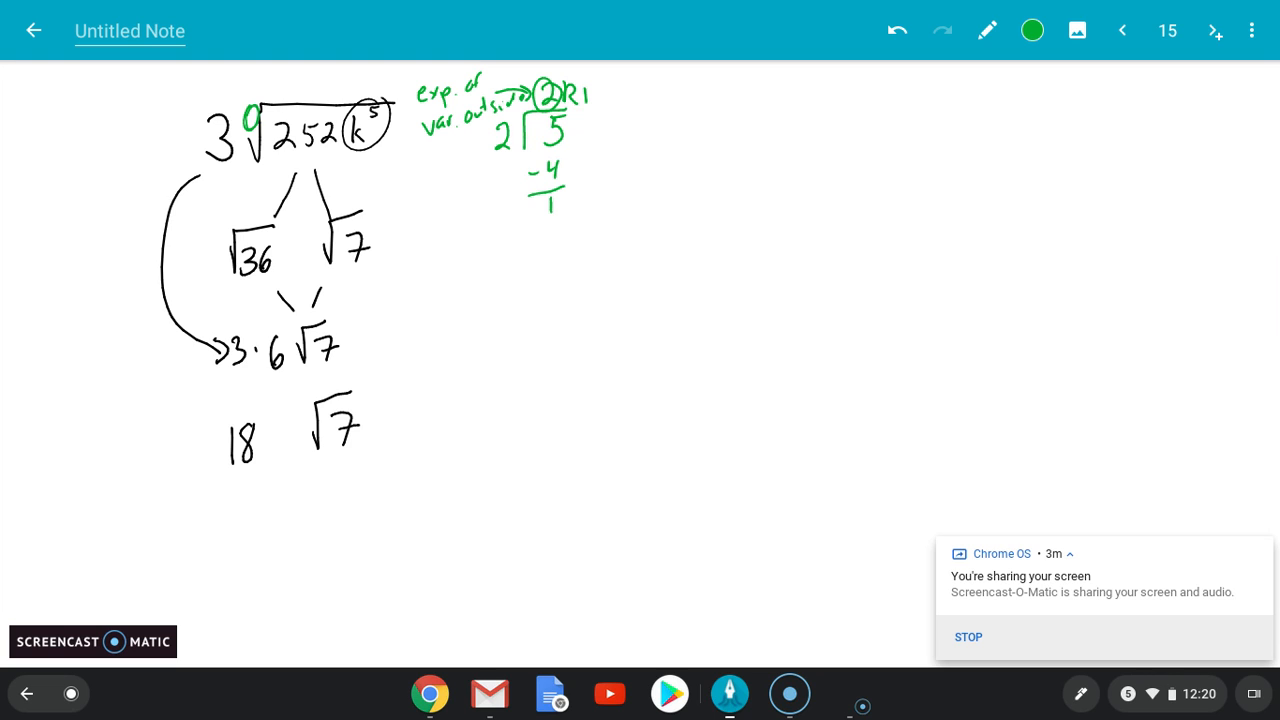
- Label the remainder and write k² outside and k under the radical, giving 18k²√(7k)
{"action": "left_click_drag", "start_coordinate": [278, 410], "coordinate": [278, 450]}
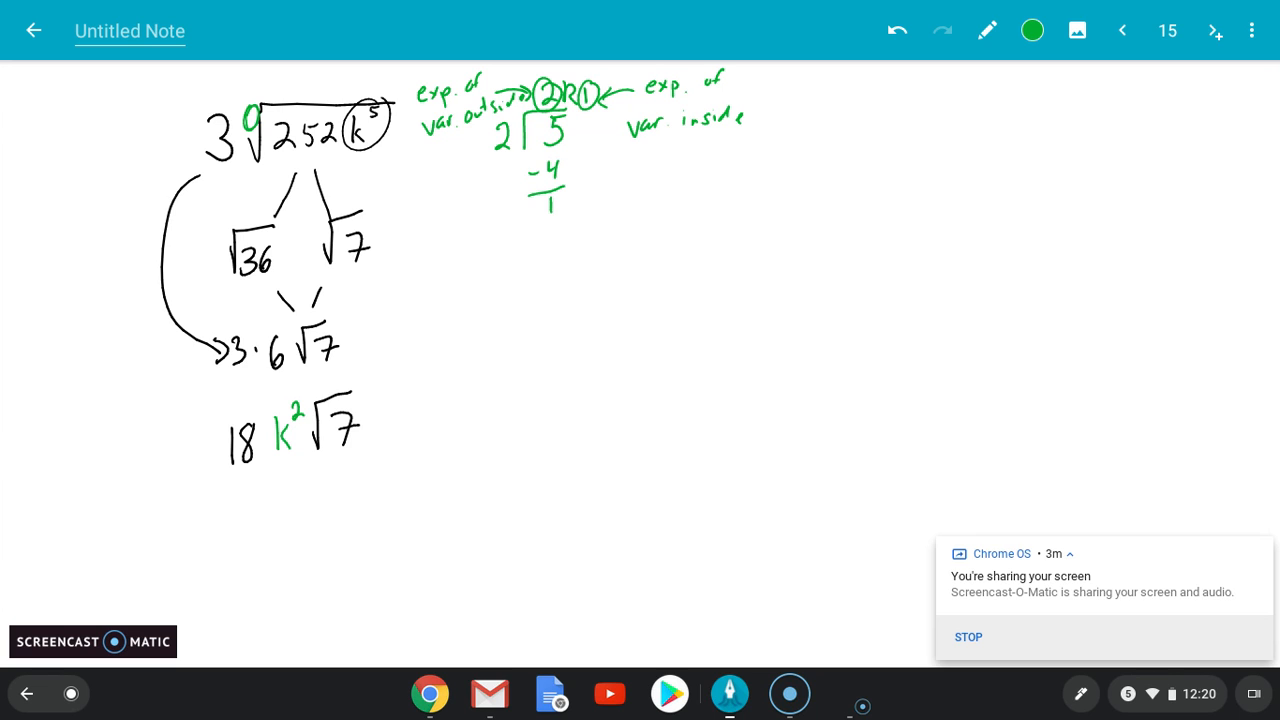
{"action": "left_click_drag", "start_coordinate": [360, 424], "coordinate": [376, 436]}
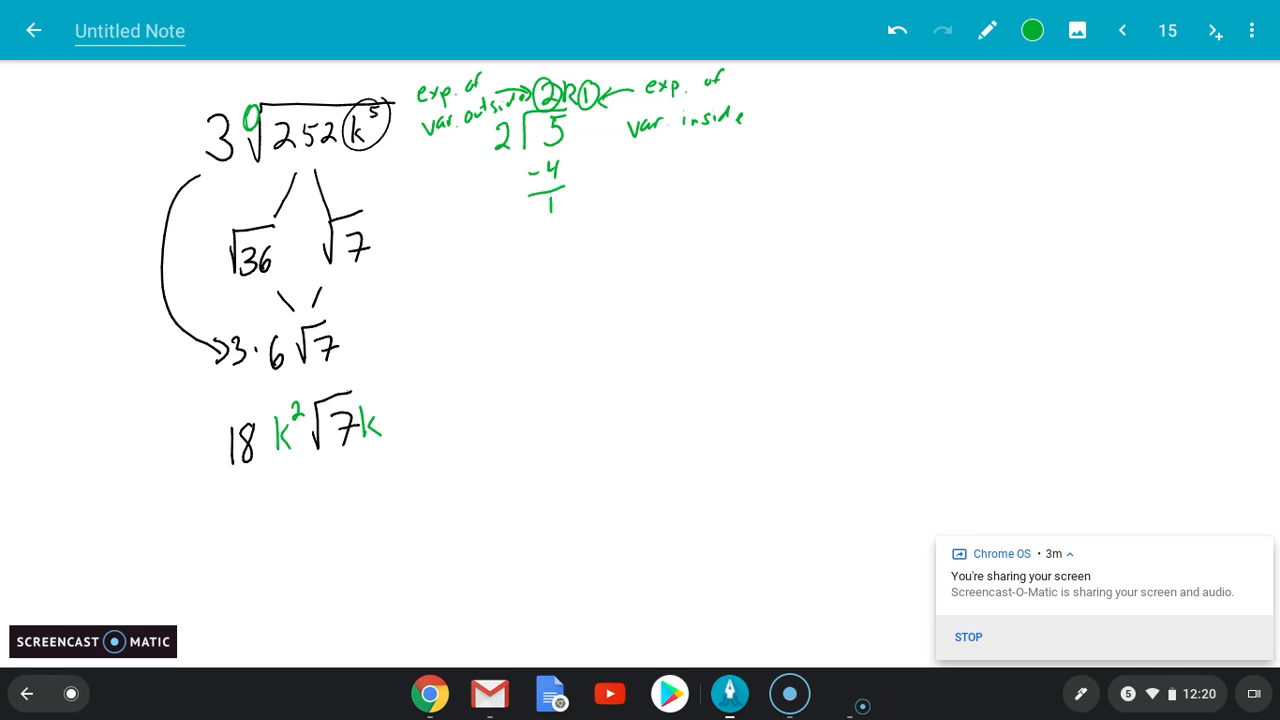
{"action": "left_click_drag", "start_coordinate": [344, 384], "coordinate": [370, 380]}
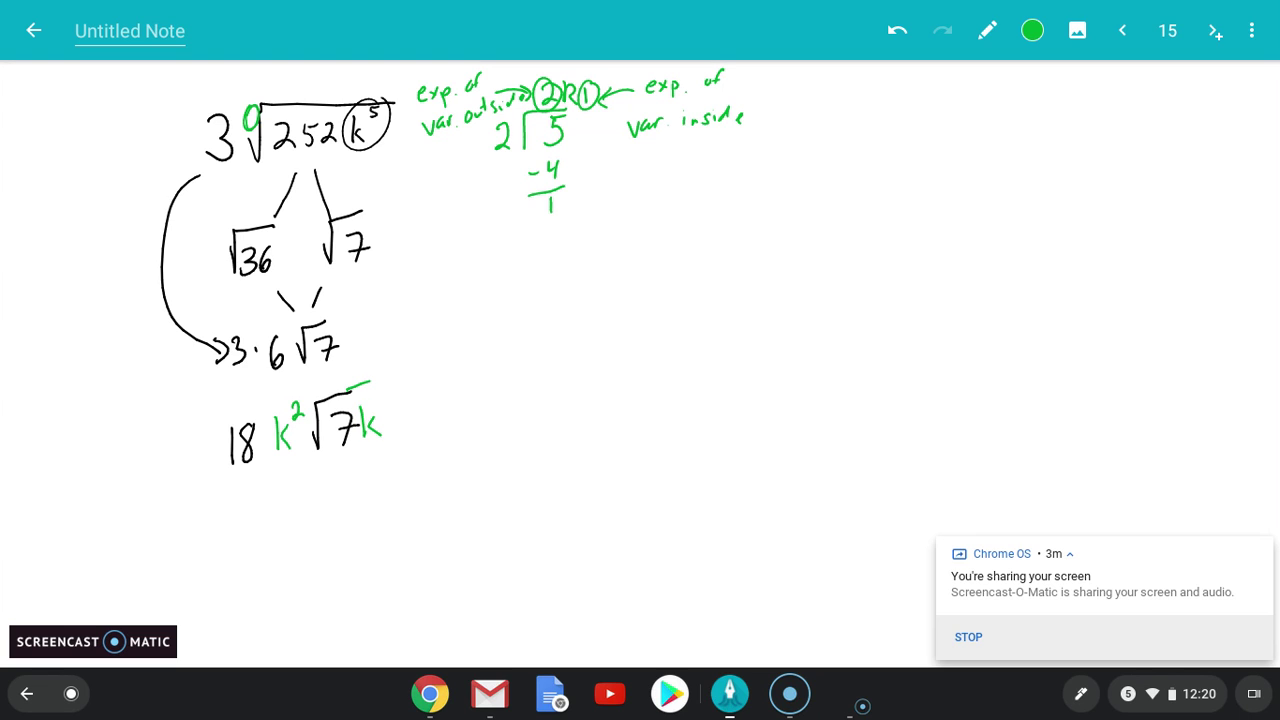
- Back in black ink, write ∛(16x¹³y³z²) on the right and draw branches under the 16
{"action": "left_click", "coordinate": [1032, 30]}
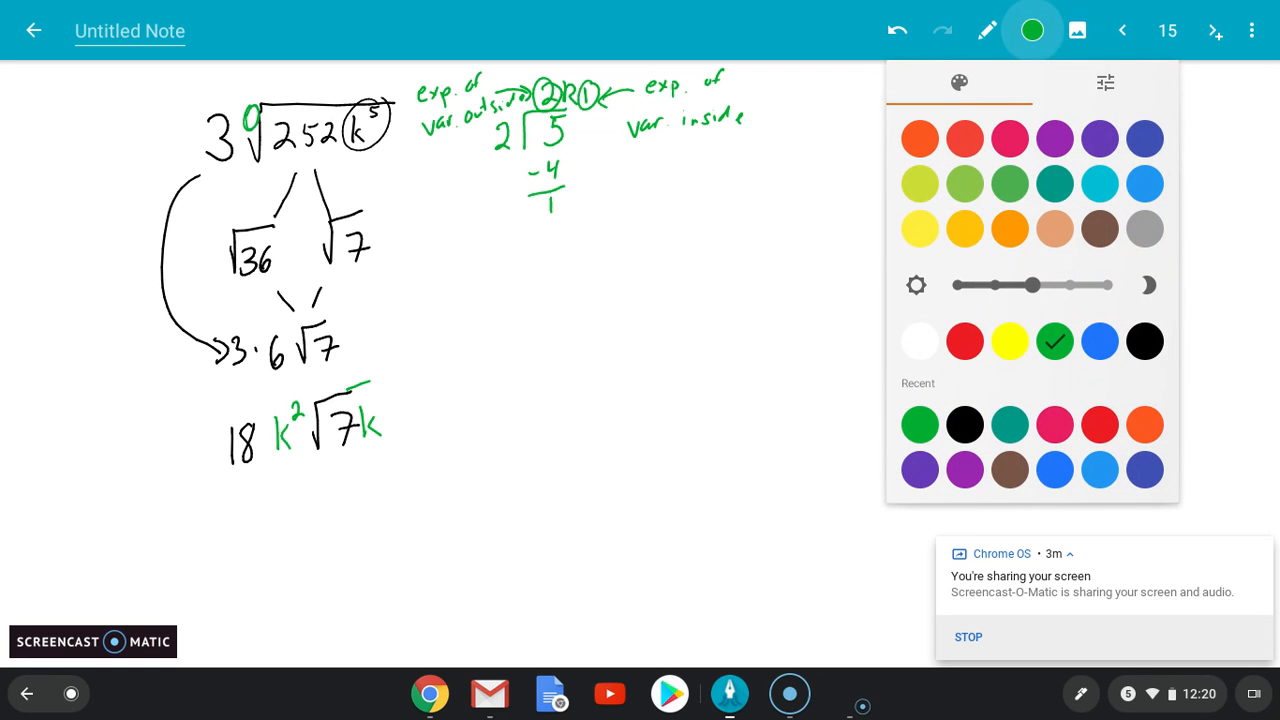
{"action": "left_click", "coordinate": [1142, 340]}
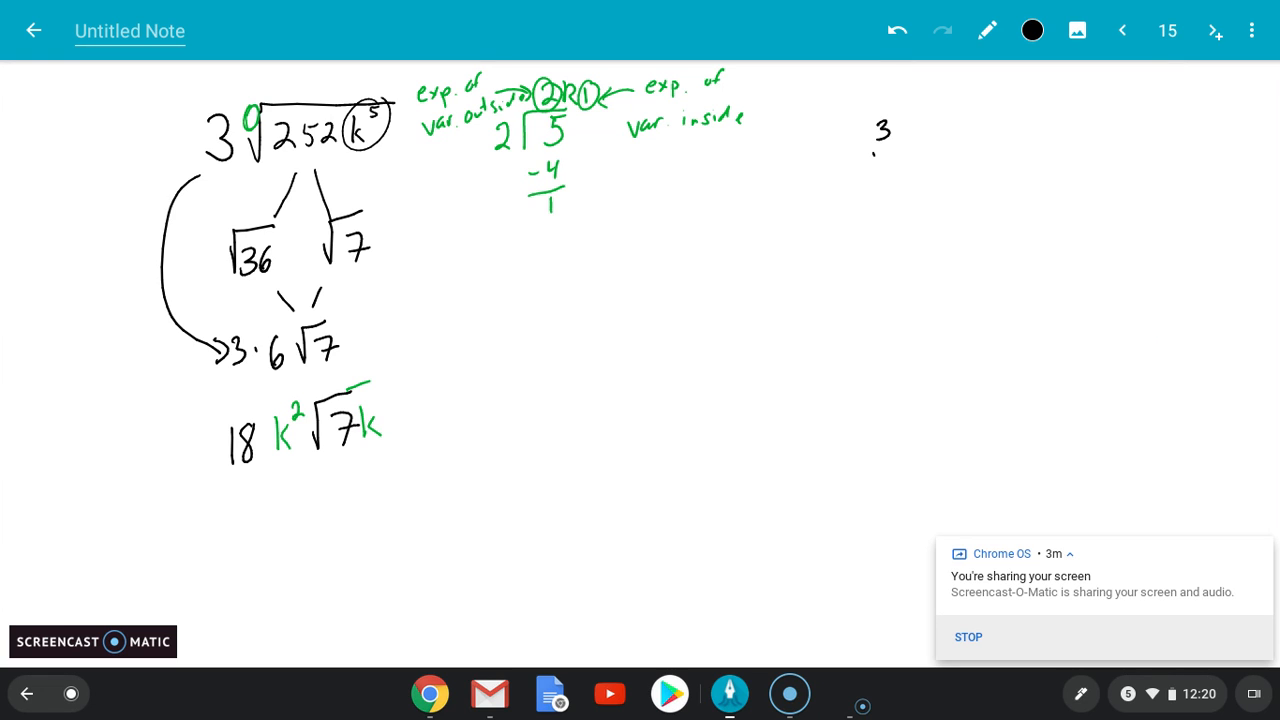
{"action": "left_click_drag", "start_coordinate": [878, 160], "coordinate": [1010, 118]}
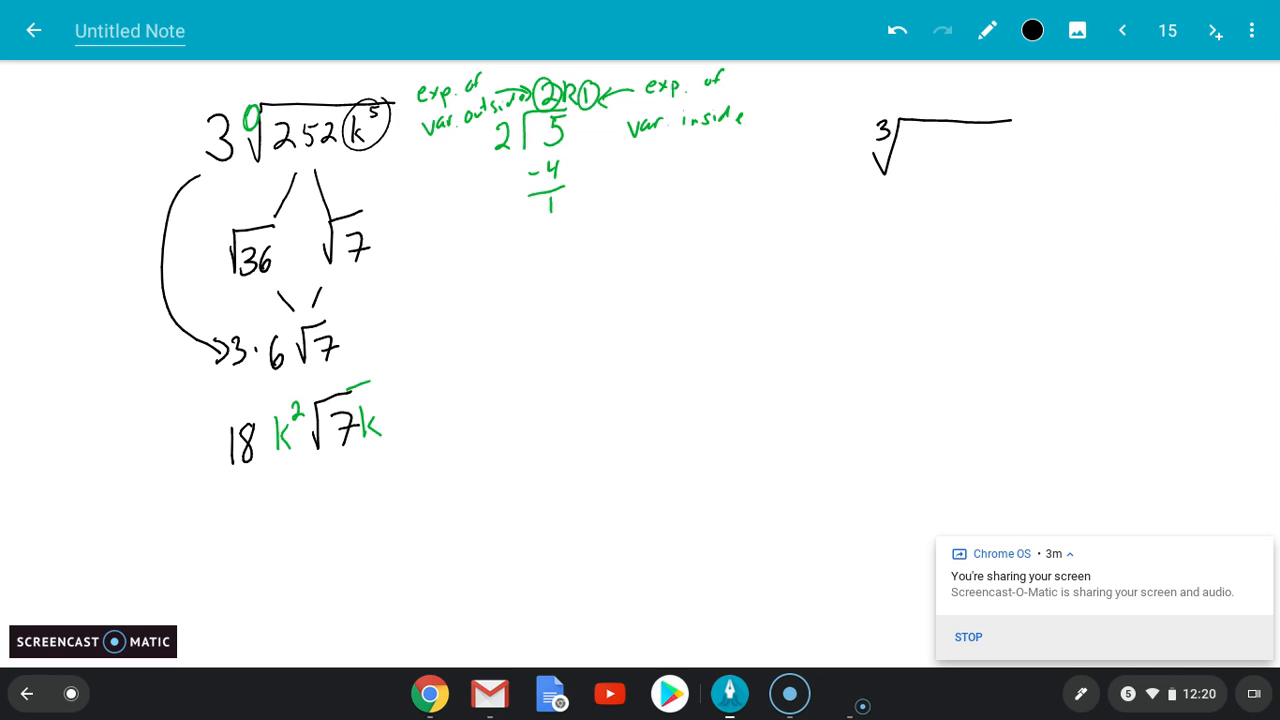
{"action": "type", "text": "16"}
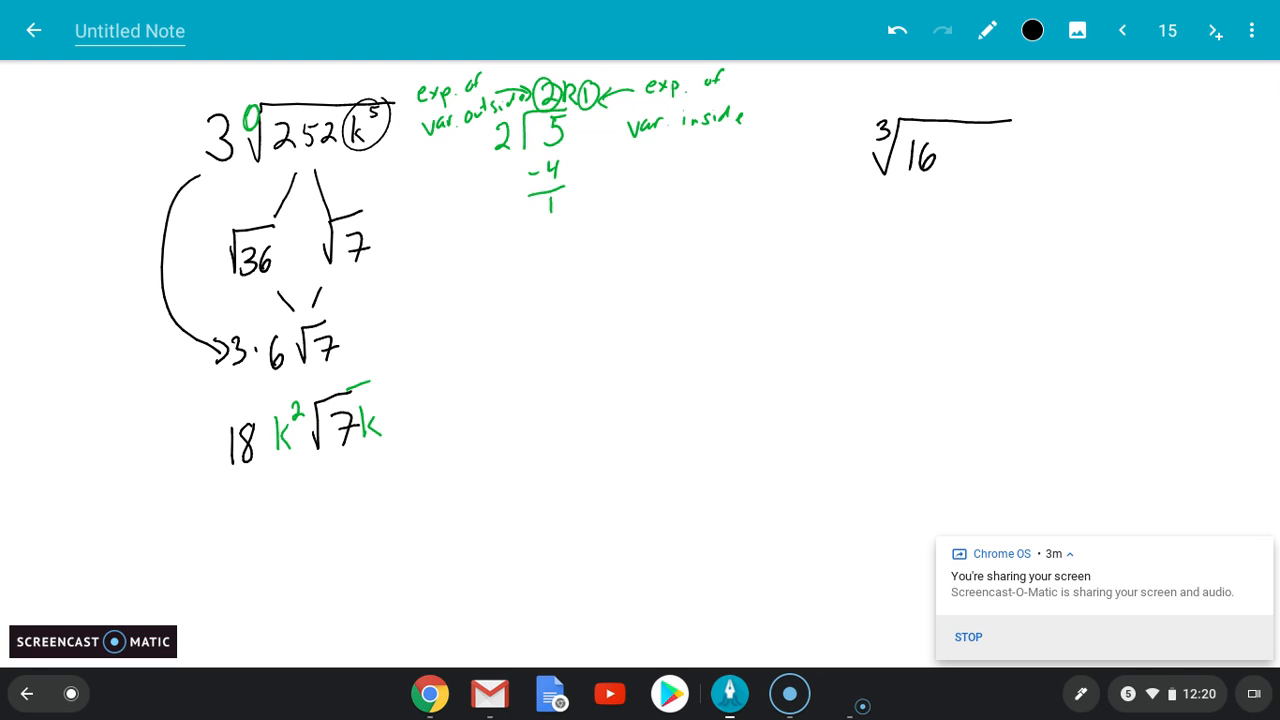
{"action": "type", "text": "x13y3"}
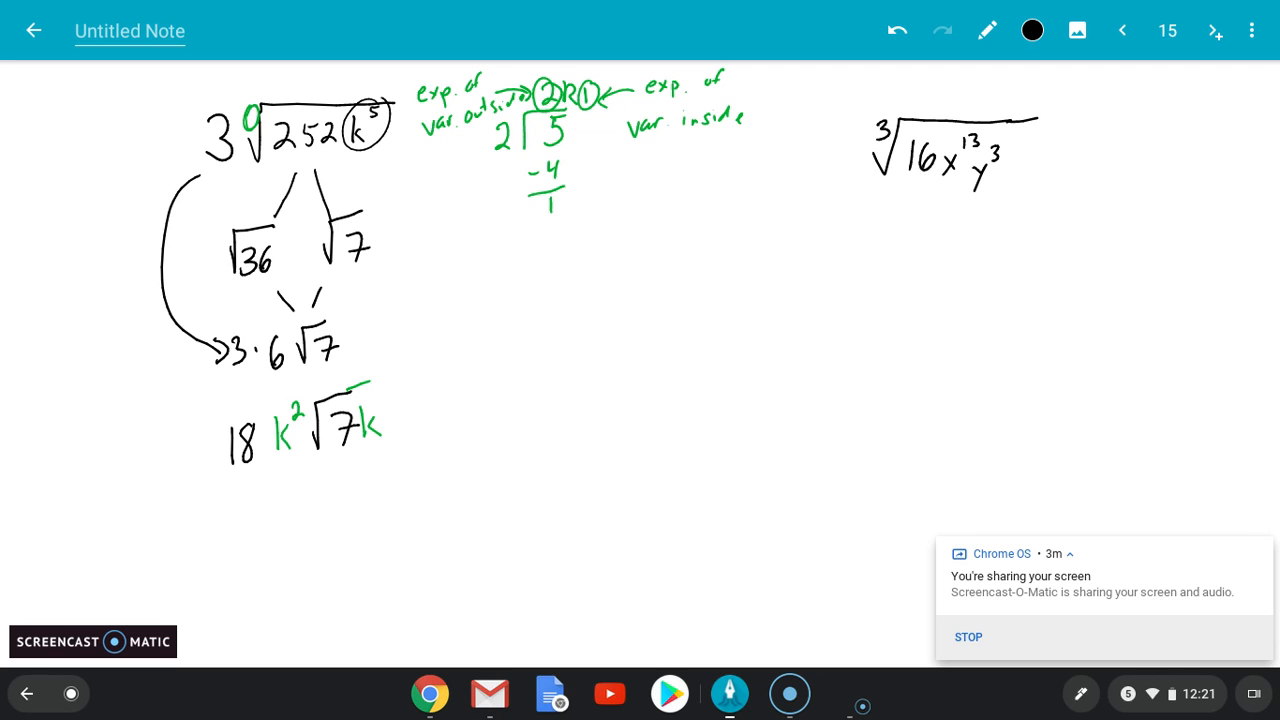
{"action": "type", "text": "z2"}
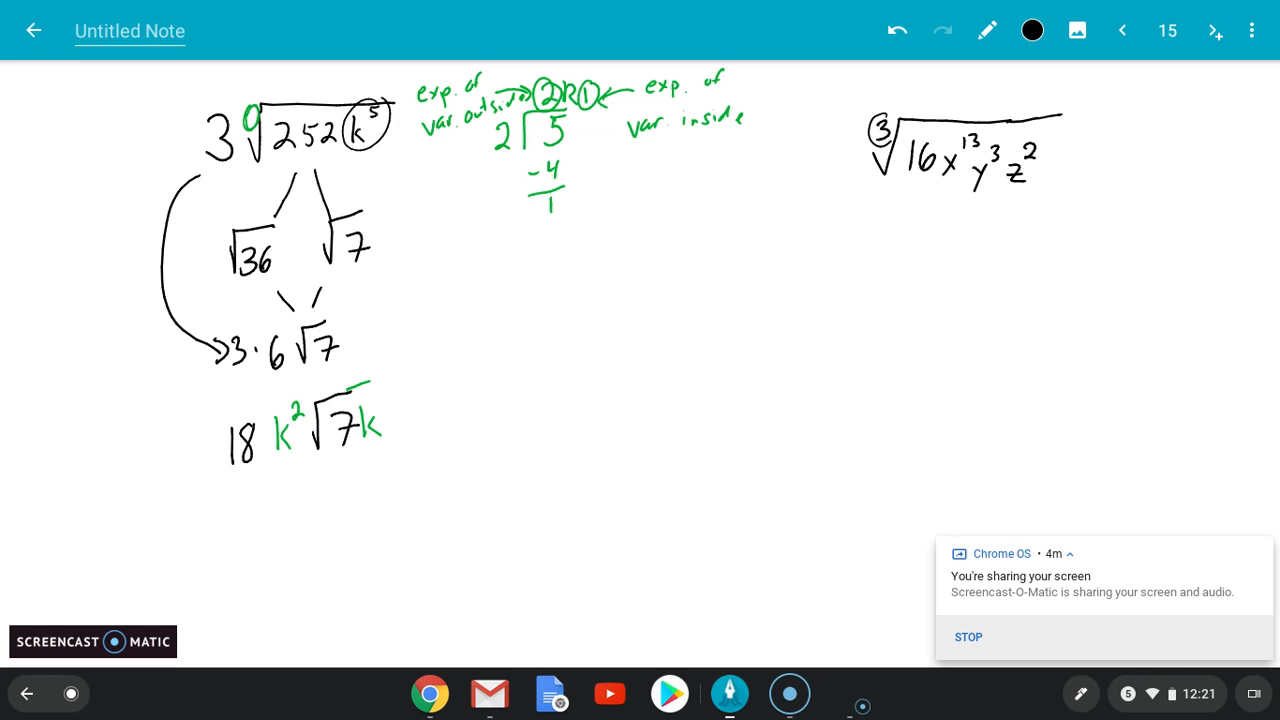
{"action": "left_click_drag", "start_coordinate": [878, 118], "coordinate": [892, 136]}
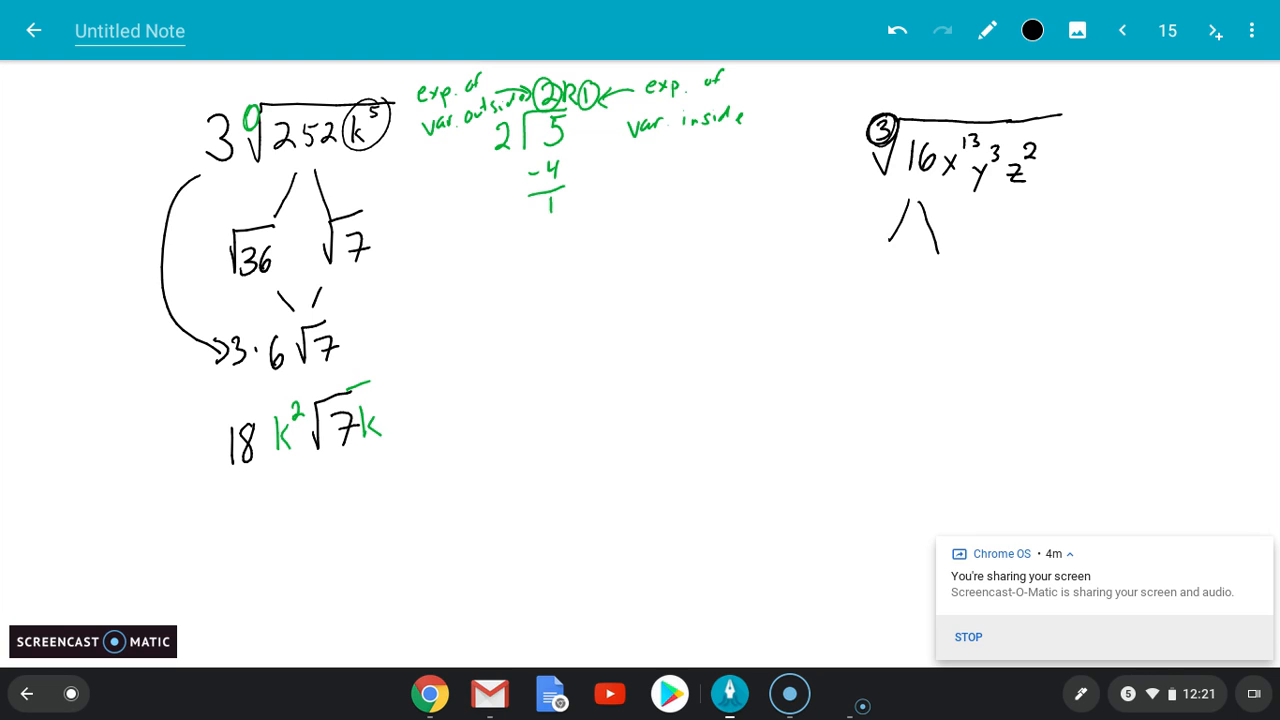
- Split 16 into ∛8·∛2 and simplify to 2∛2, starting the answer line with 2
{"action": "left_click_drag", "start_coordinate": [850, 270], "coordinate": [864, 296]}
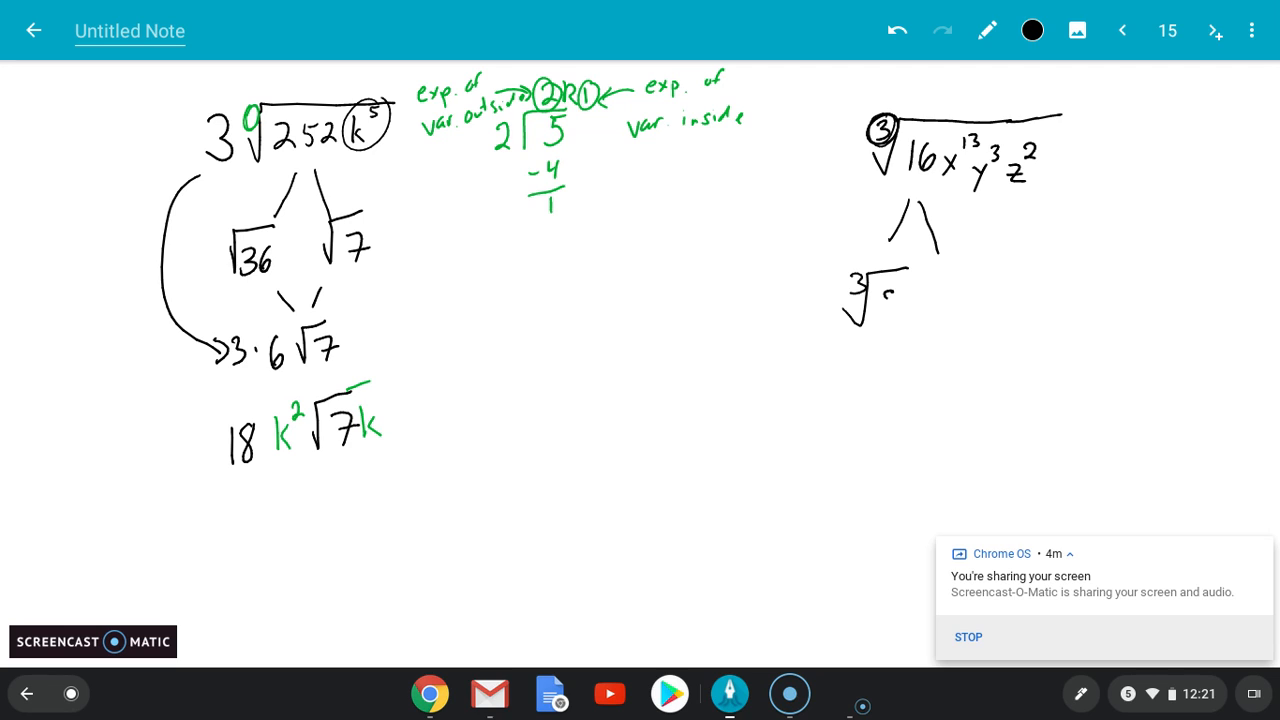
{"action": "left_click_drag", "start_coordinate": [876, 300], "coordinate": [936, 284]}
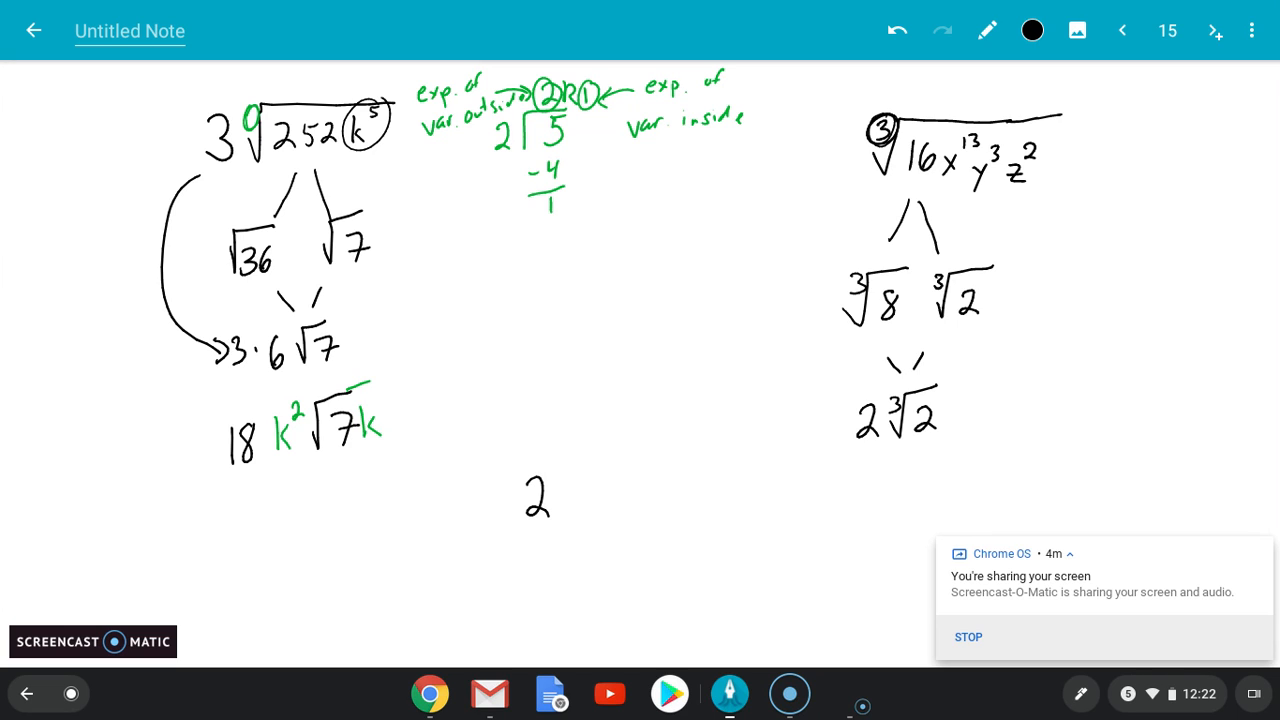
{"action": "type", "text": "3"}
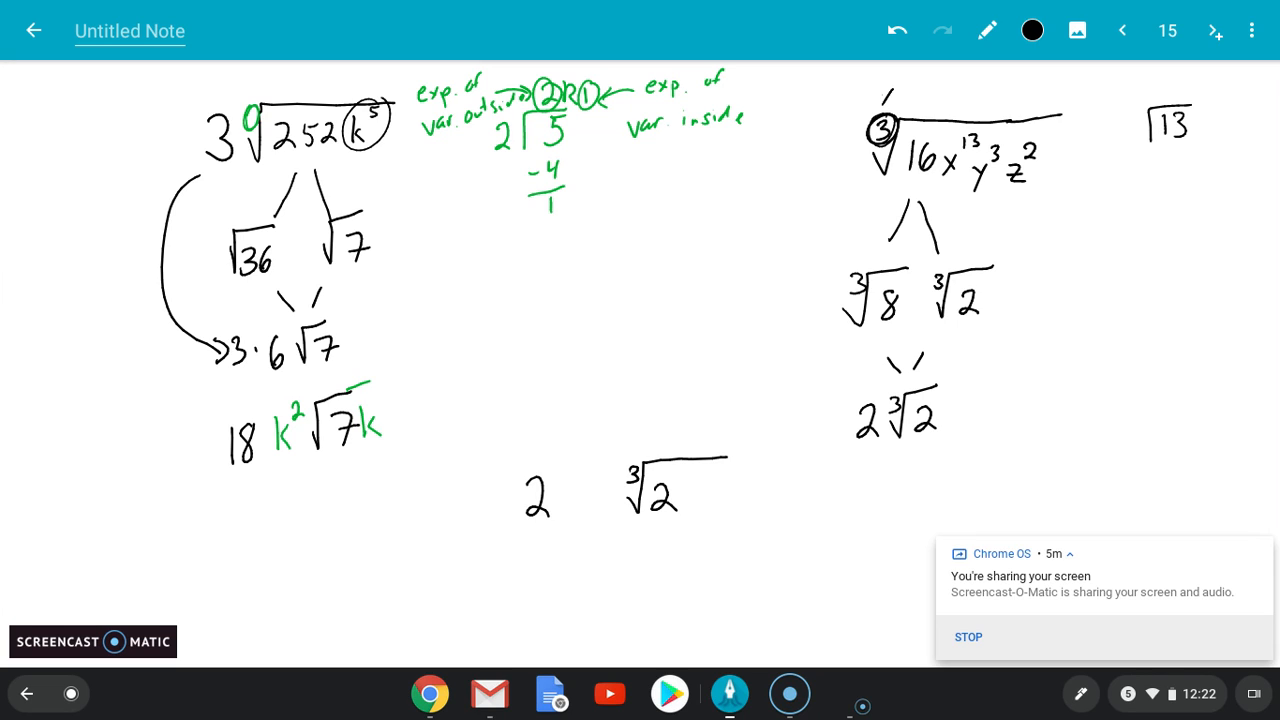
- Label the index 3, work 13 ÷ 3 = 4 R1 (−12), and add x⁴ so the answer reads 2x⁴∛2
{"action": "left_click_drag", "start_coordinate": [900, 90], "coordinate": [930, 80]}
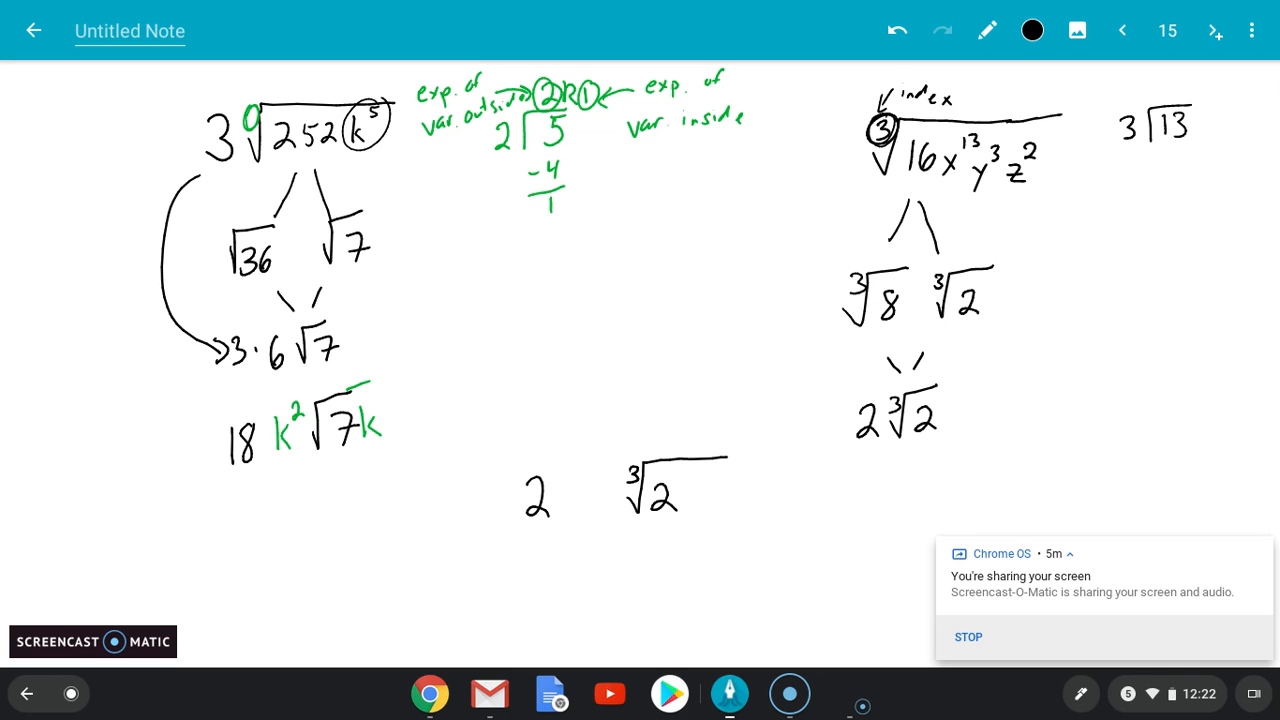
{"action": "left_click_drag", "start_coordinate": [1184, 96], "coordinate": [1196, 84]}
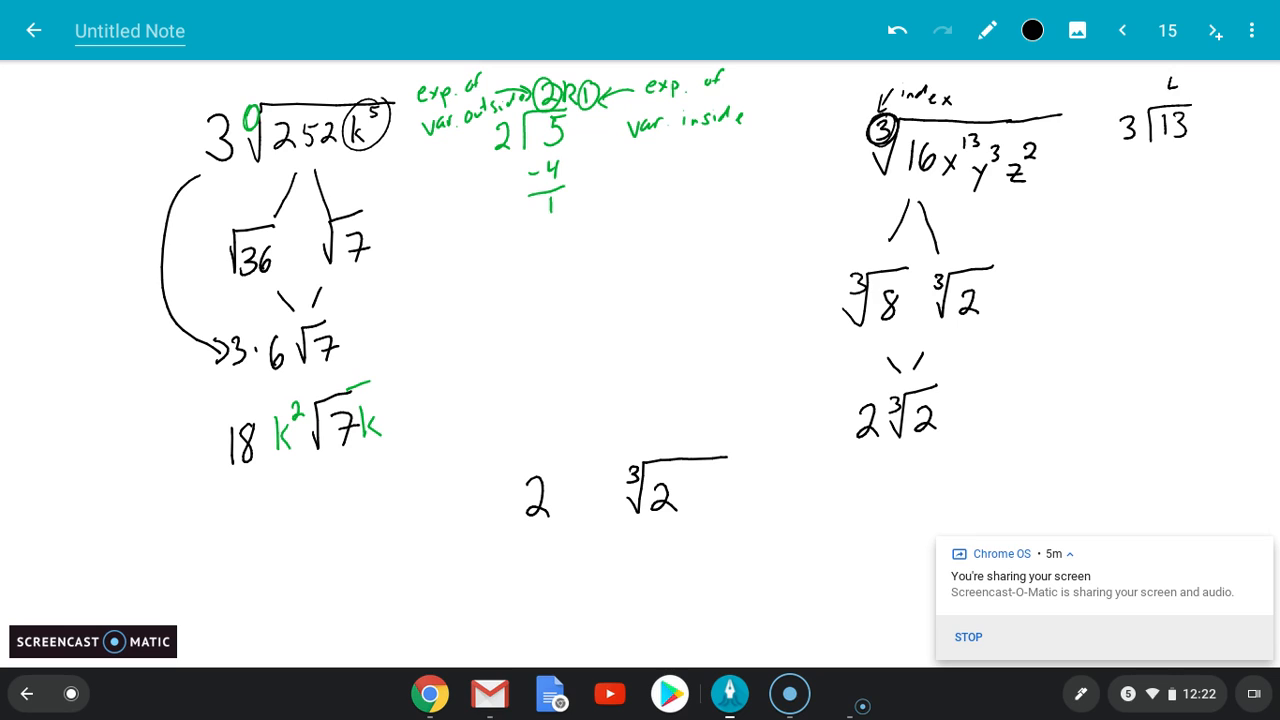
{"action": "type", "text": "-12"}
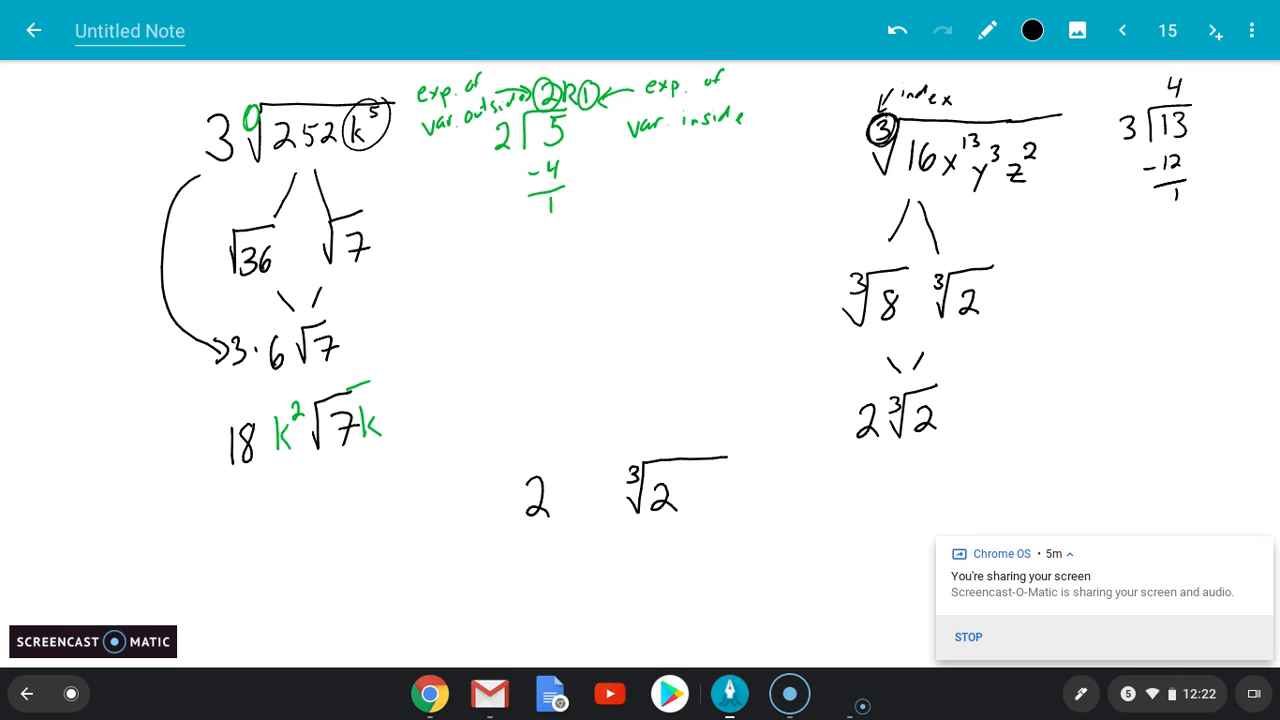
{"action": "type", "text": "R1"}
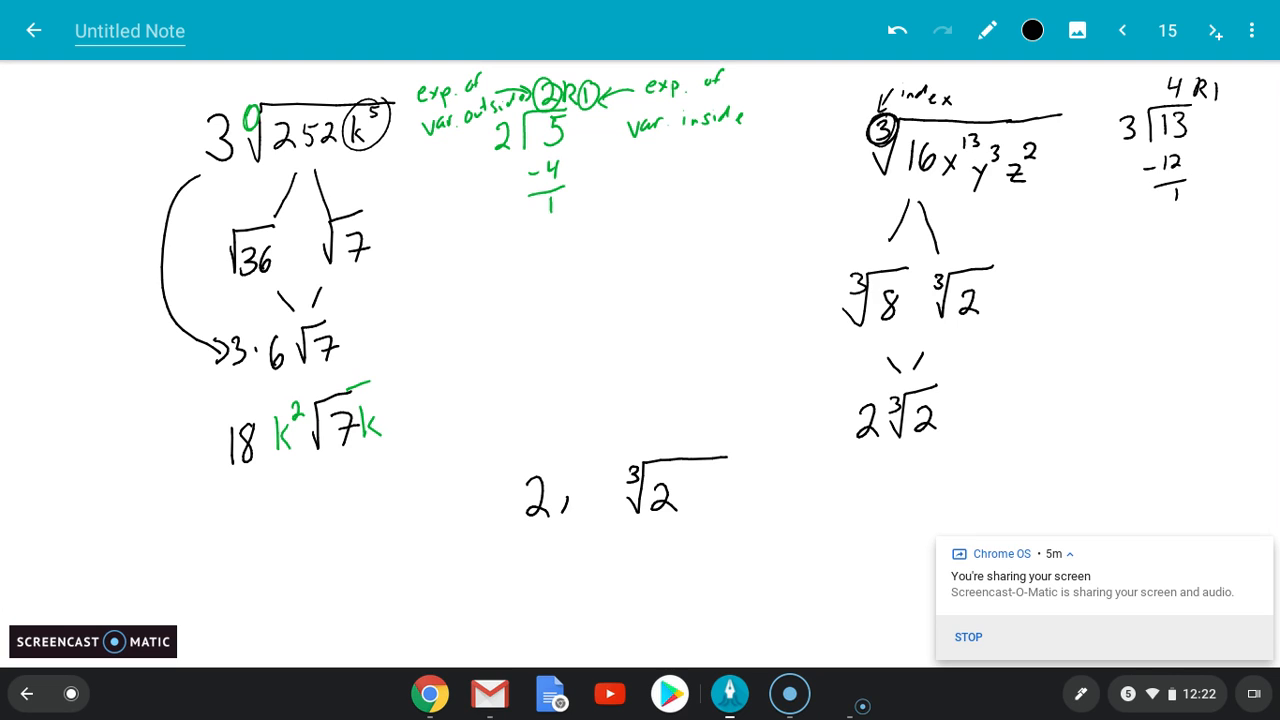
{"action": "type", "text": "x^4"}
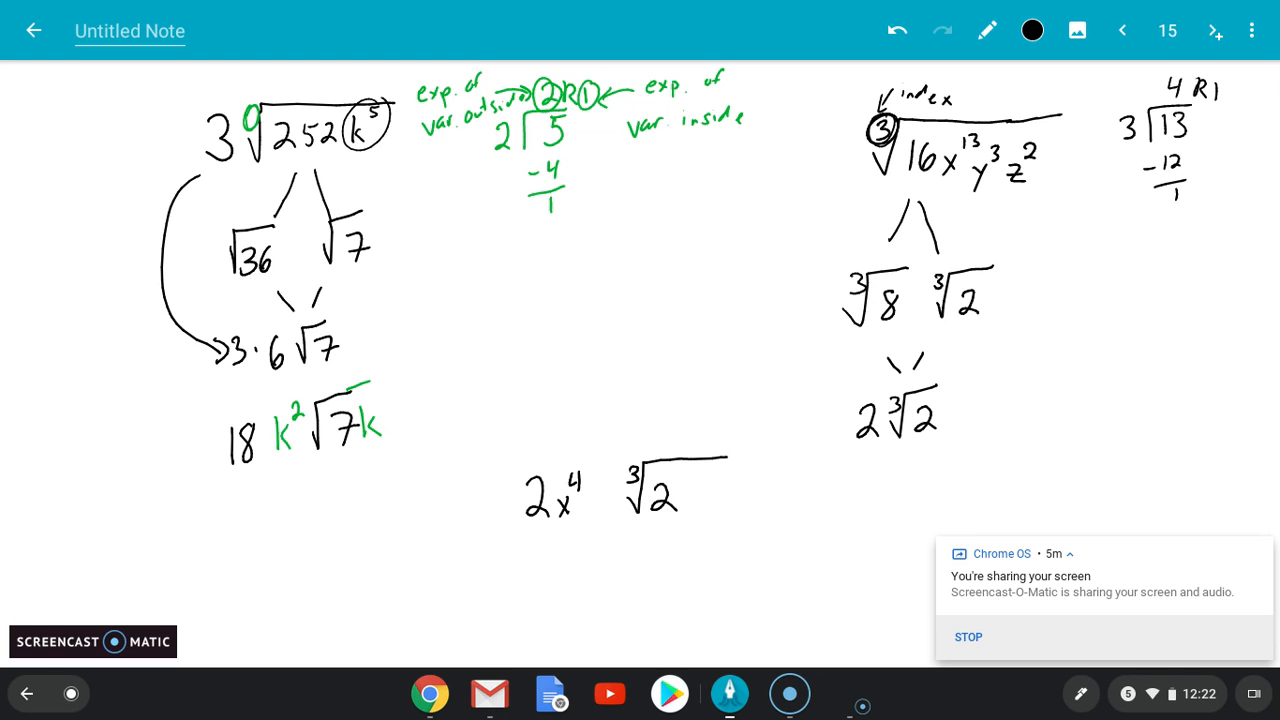
{"action": "left_click_drag", "start_coordinate": [680, 490], "coordinate": [696, 510]}
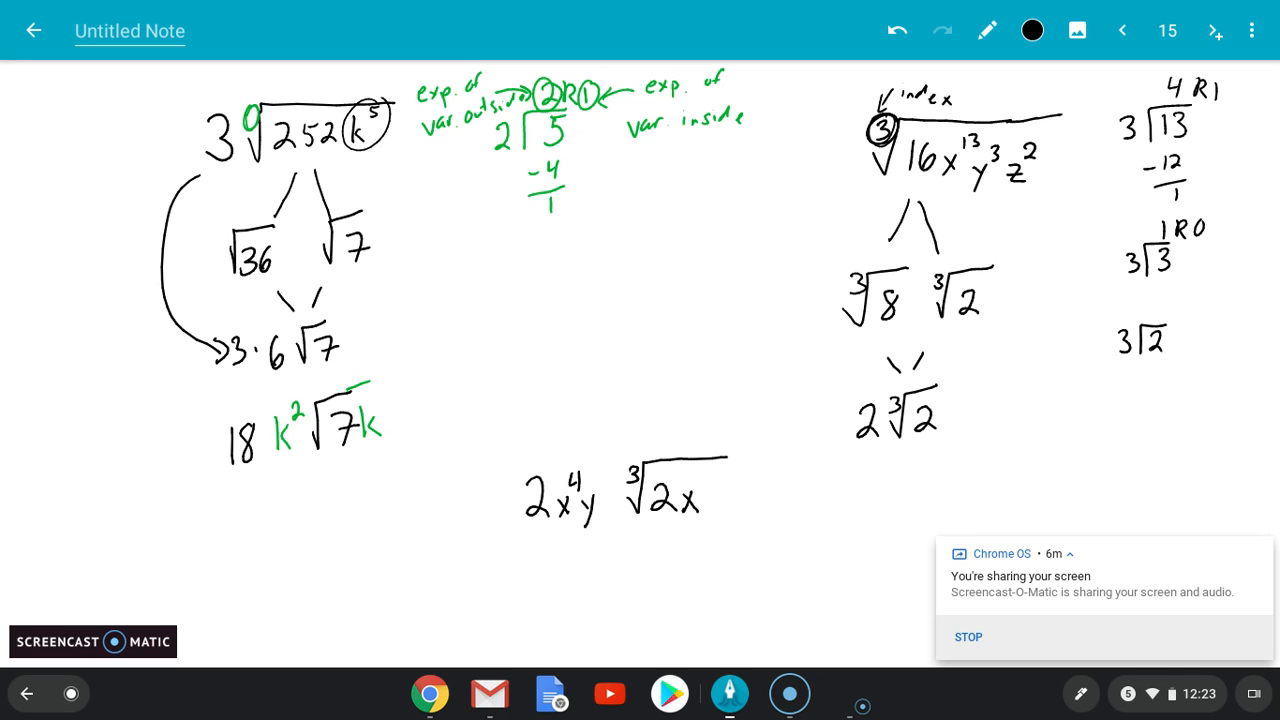
- Work 2 ÷ 3 = 0 R2 to place z² under the radical and box the final 2x⁴y∛(2xz²)
{"action": "type", "text": "OR"}
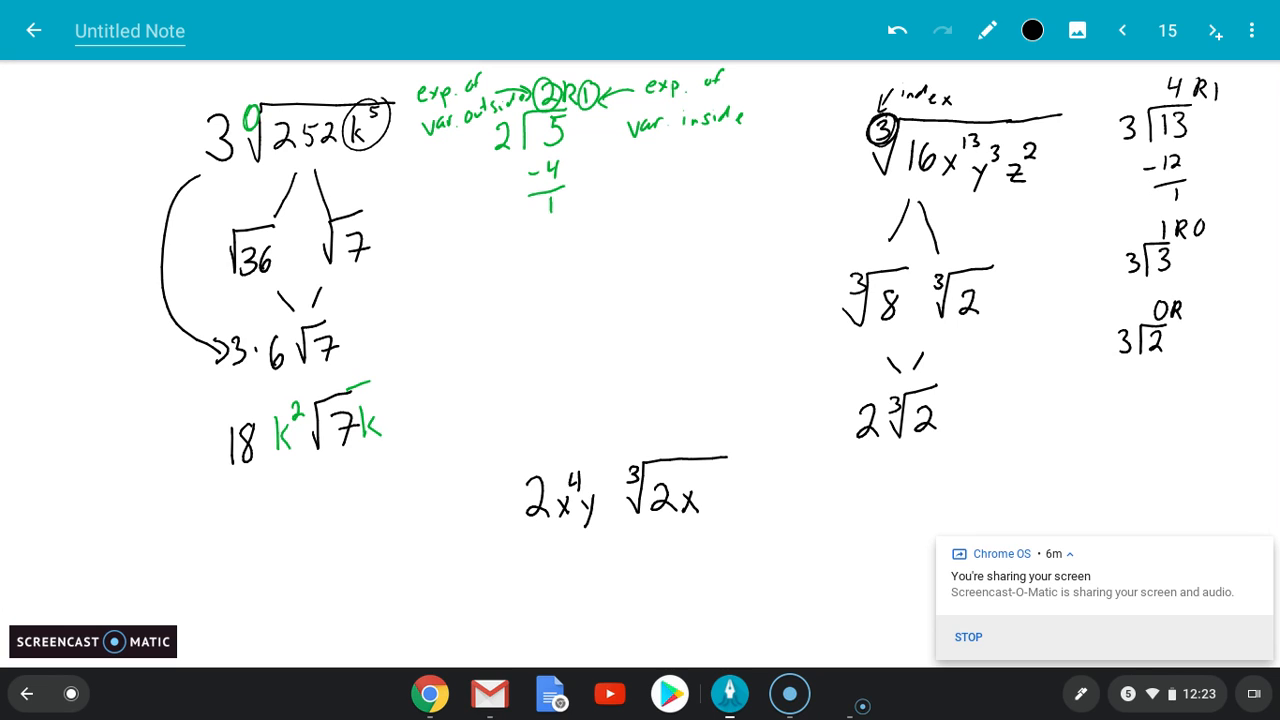
{"action": "type", "text": "2"}
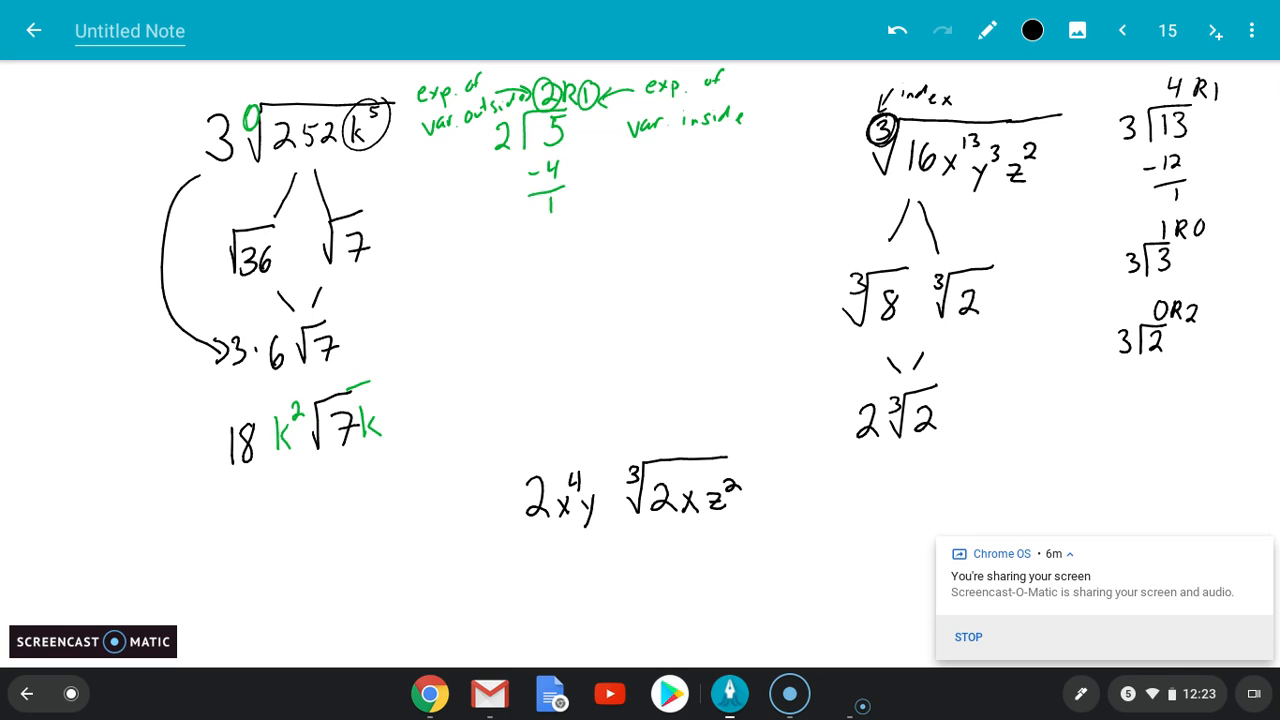
{"action": "left_click_drag", "start_coordinate": [500, 436], "coordinate": [500, 570]}
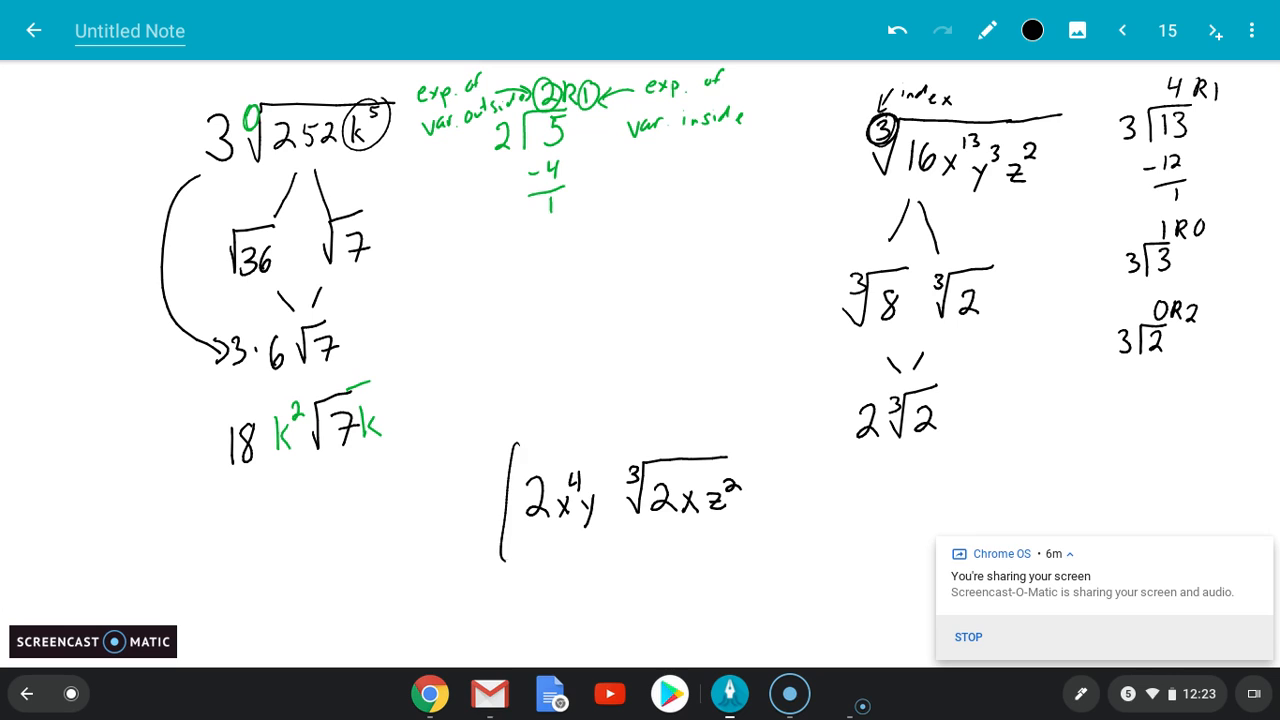
{"action": "left_click_drag", "start_coordinate": [510, 436], "coordinate": [790, 560]}
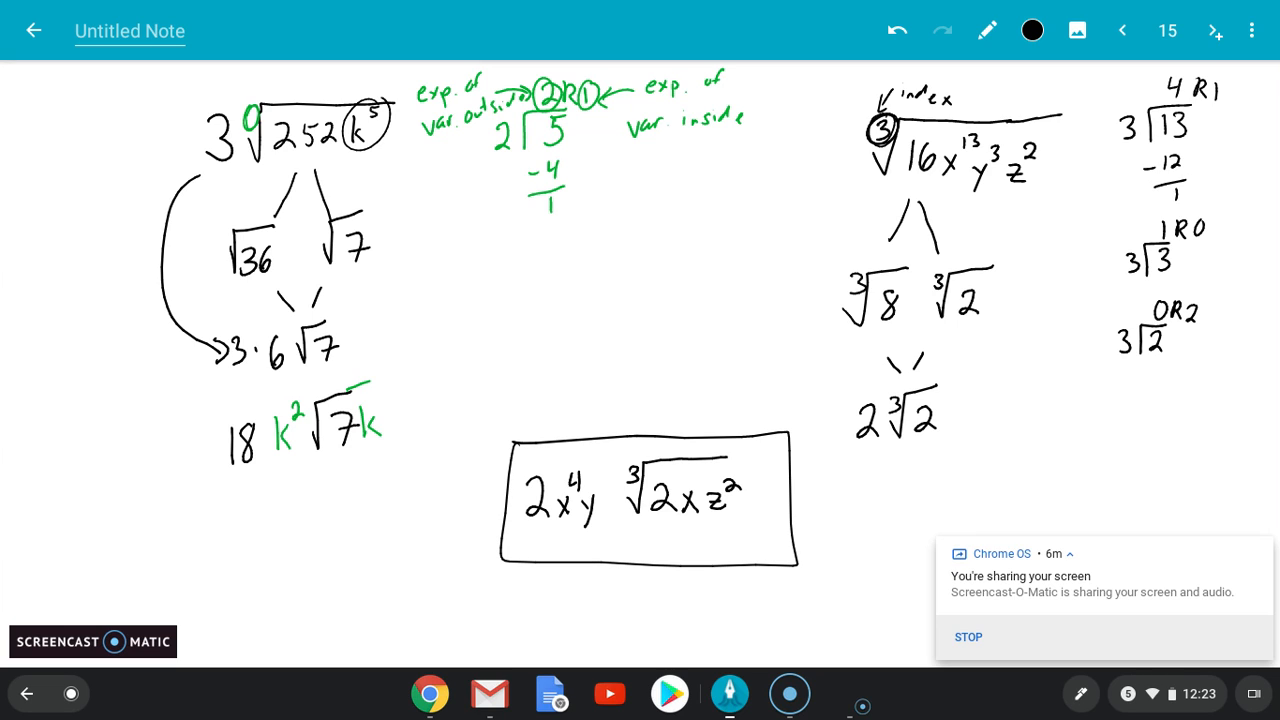